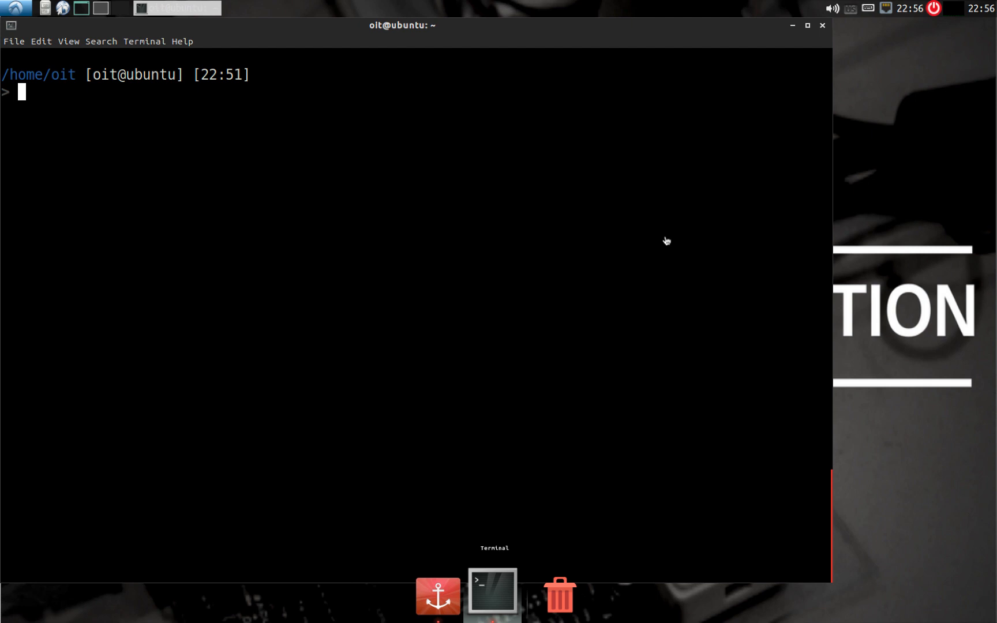
Step: Show the hci0 adapter status with hciconfig, then begin a sudo hcitool scan command
type("hci")
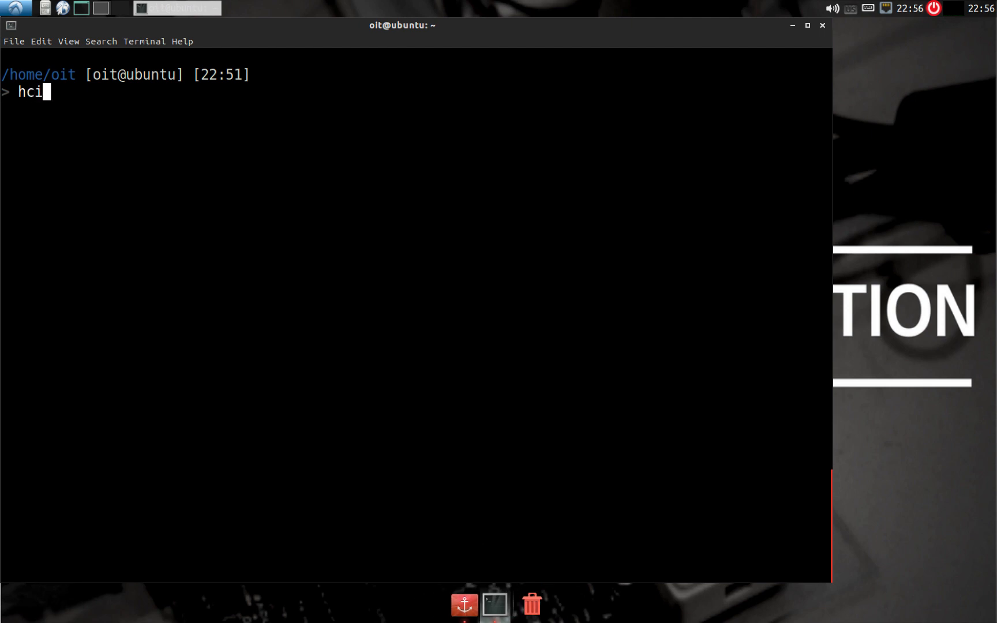
type("con")
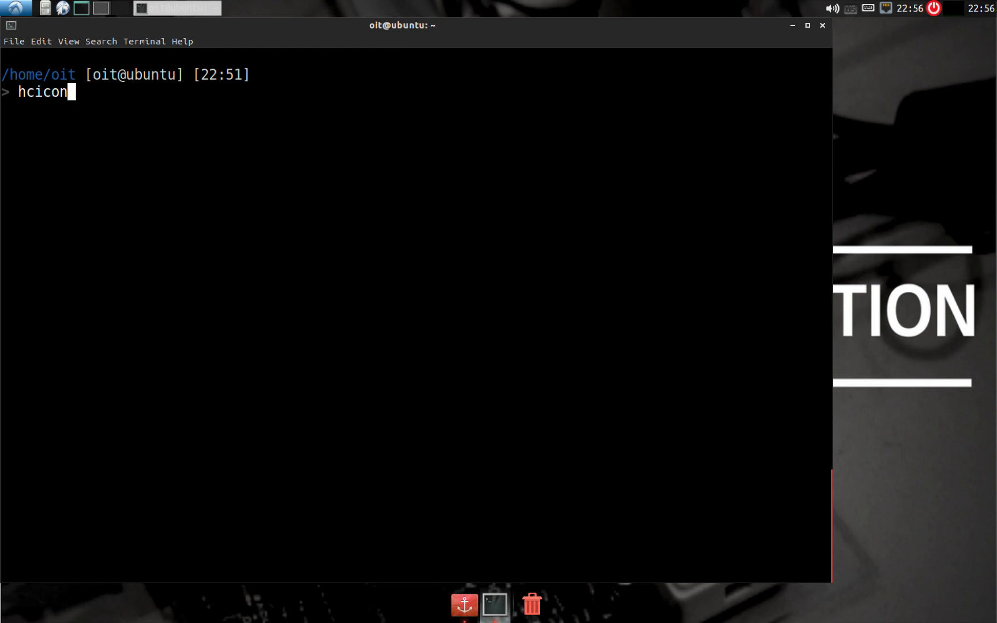
key("Return")
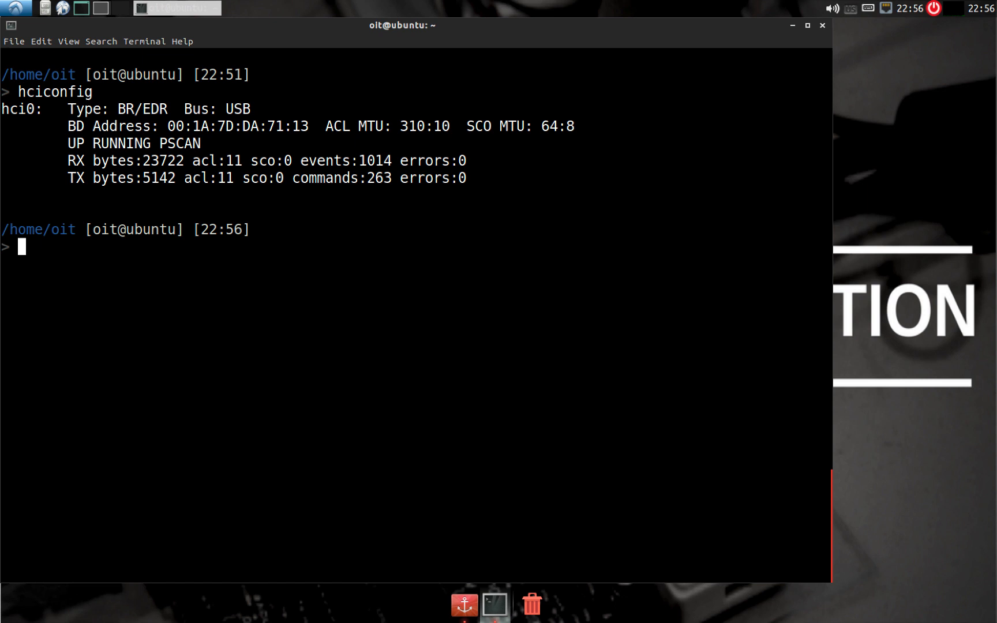
type("sudo")
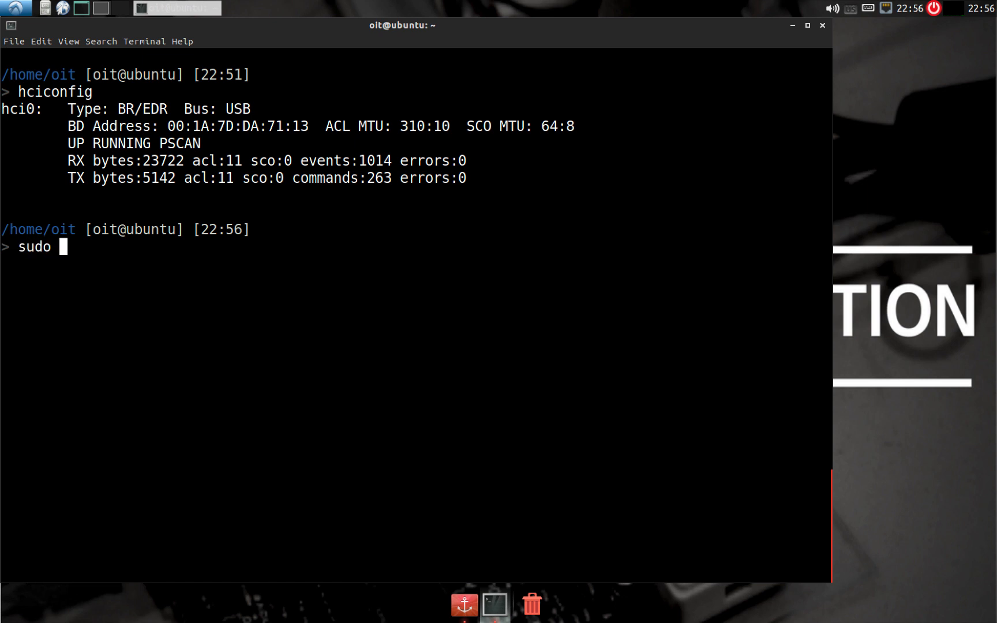
type("hcit")
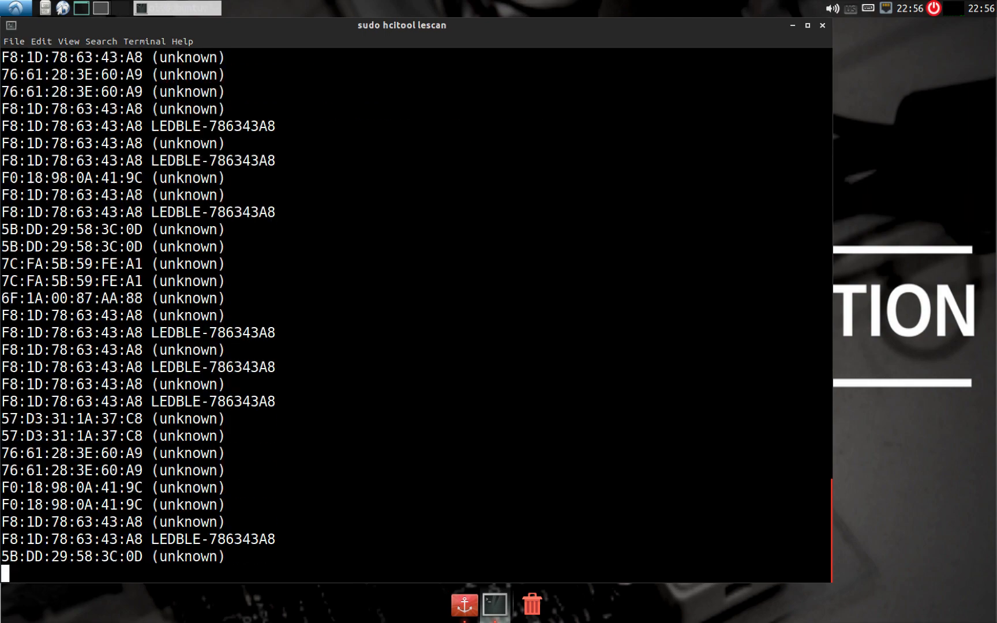
Step: Stop the LE scan, leaving the LEDBLE-786343A8 address F8:1D:78:63:43:A8 listed
key("ctrl+c")
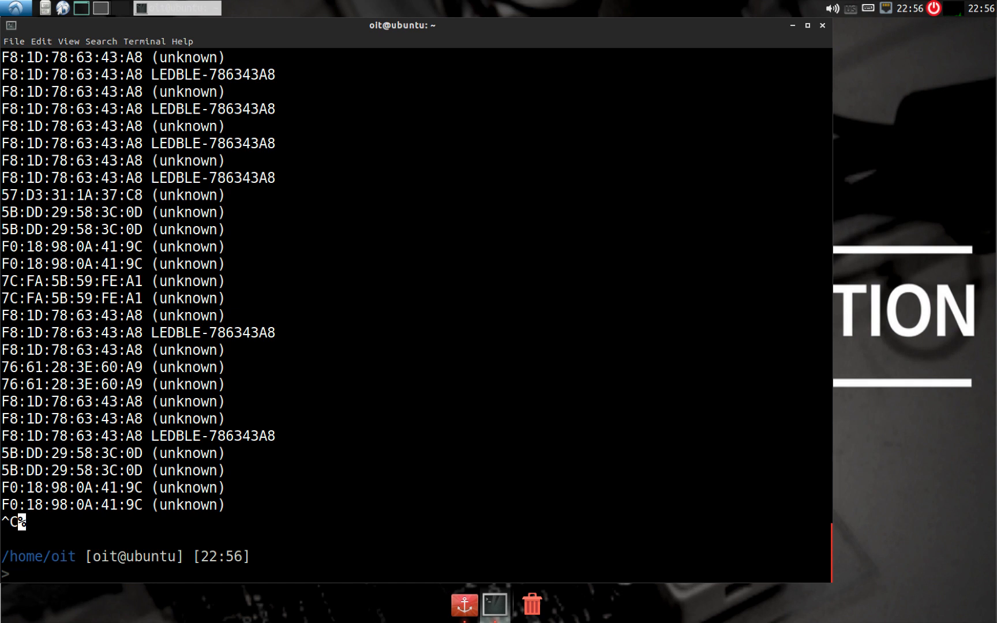
mouse_move(659, 238)
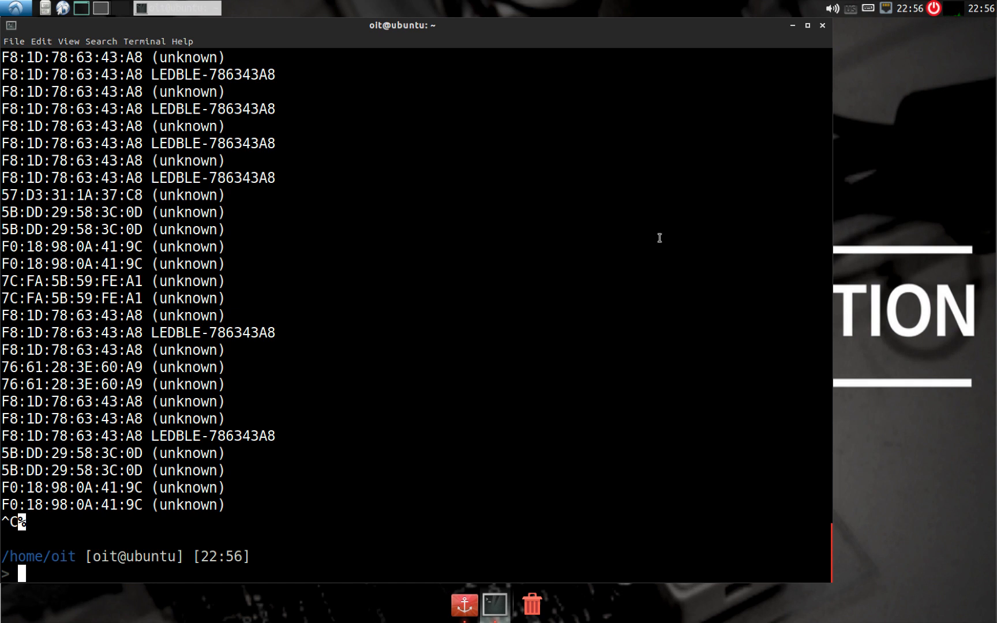
mouse_move(136, 440)
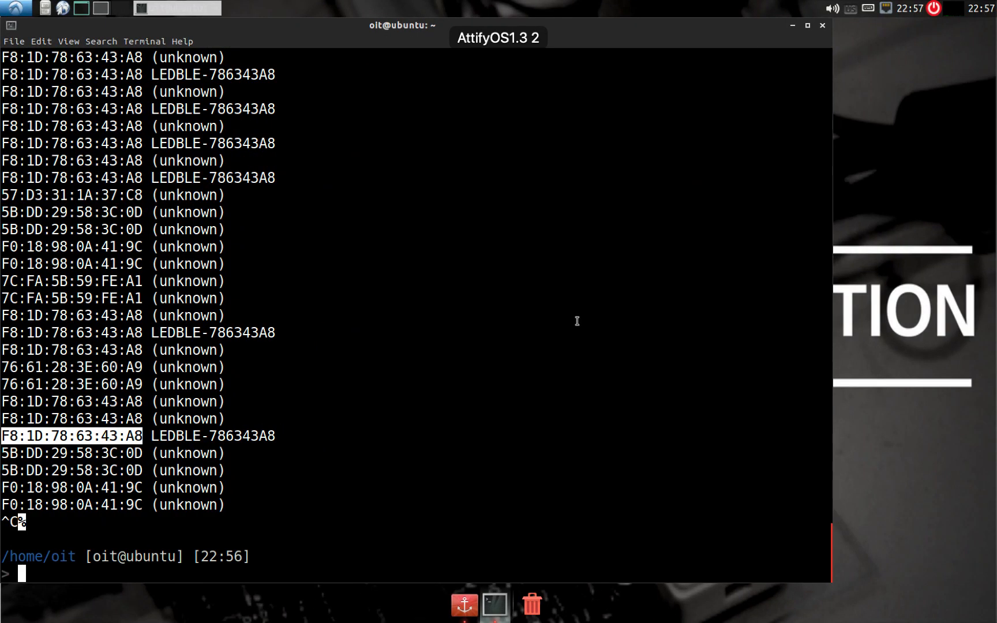
Step: Clear the screen and start gatttool -I -b with the pasted address F8:1D:78:63:43:A8
type("gat")
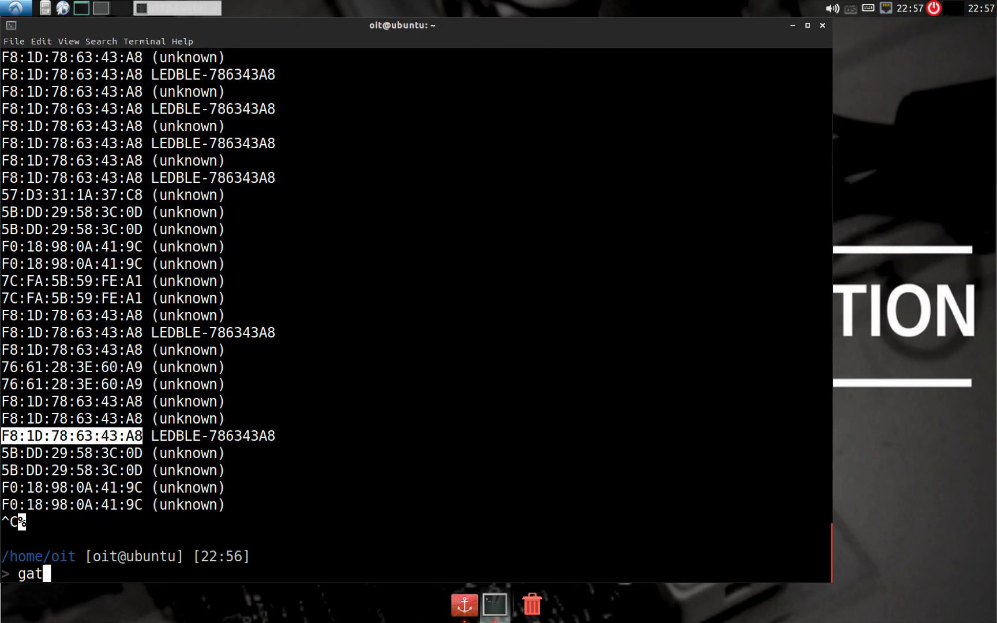
type("clear")
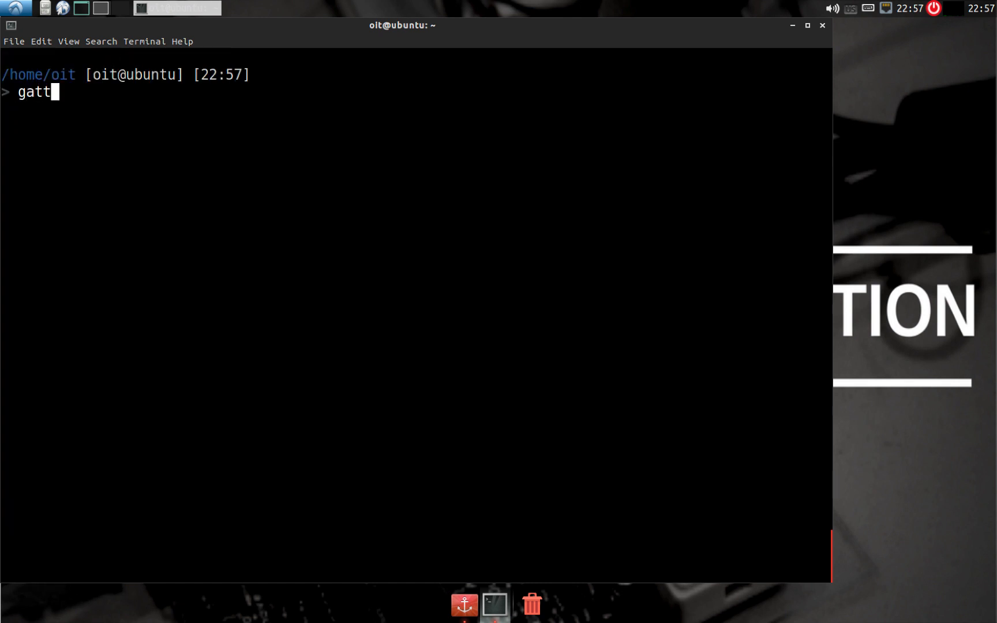
type("t")
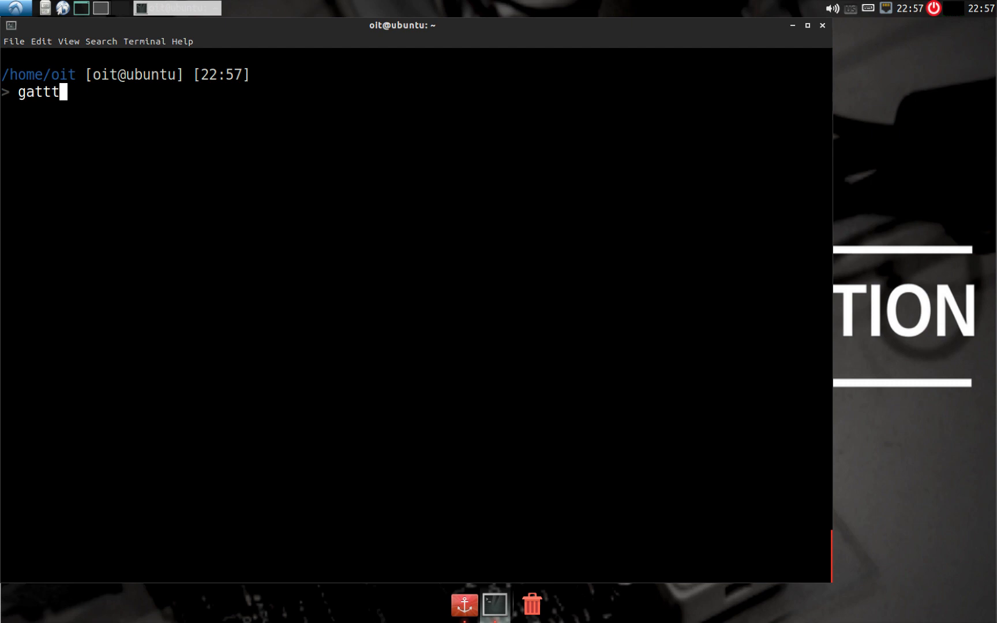
type("ool -I -")
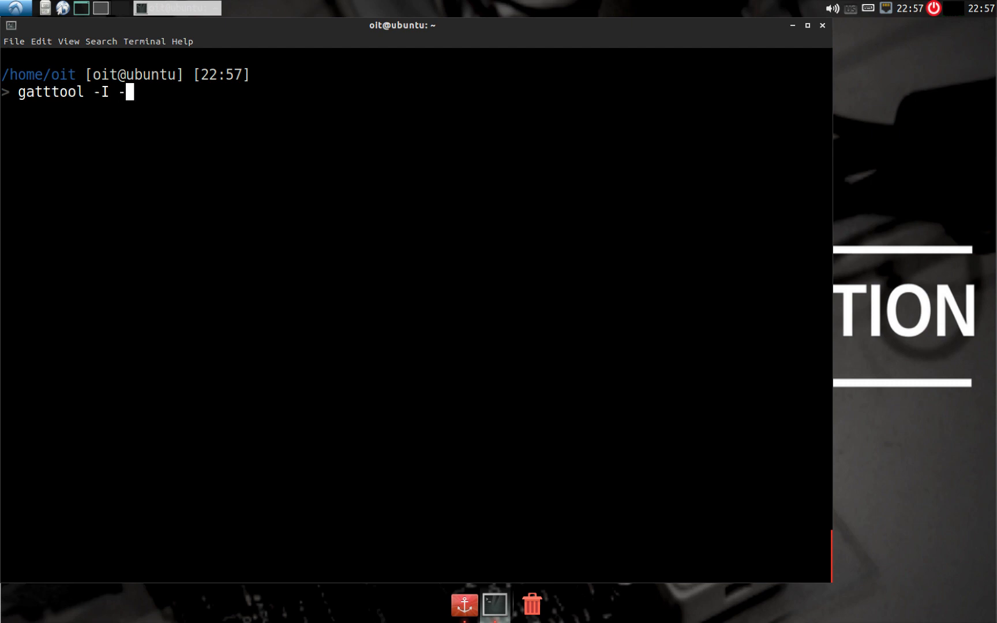
type("b")
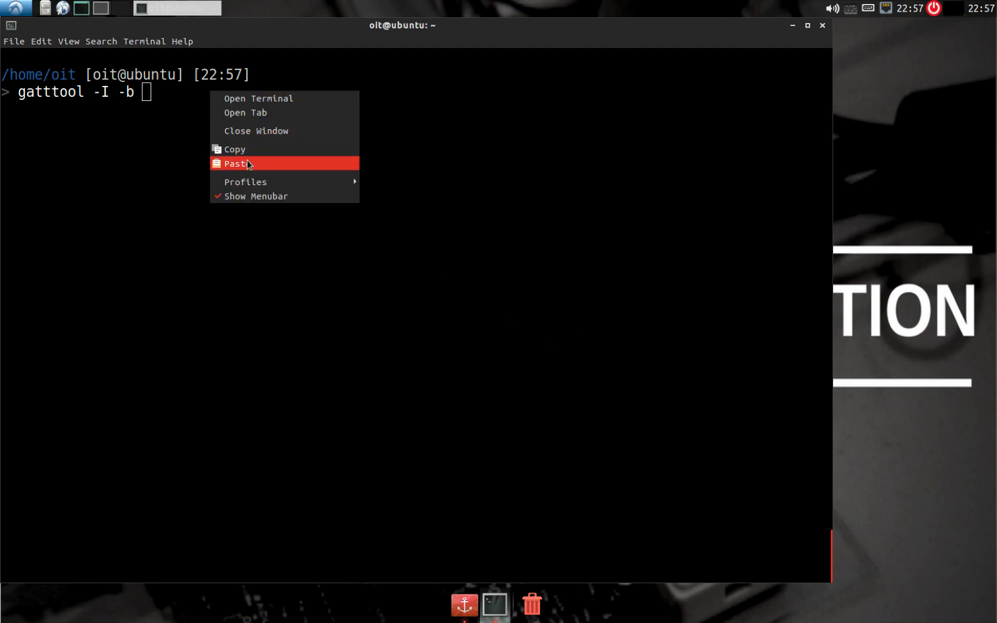
left_click(236, 164)
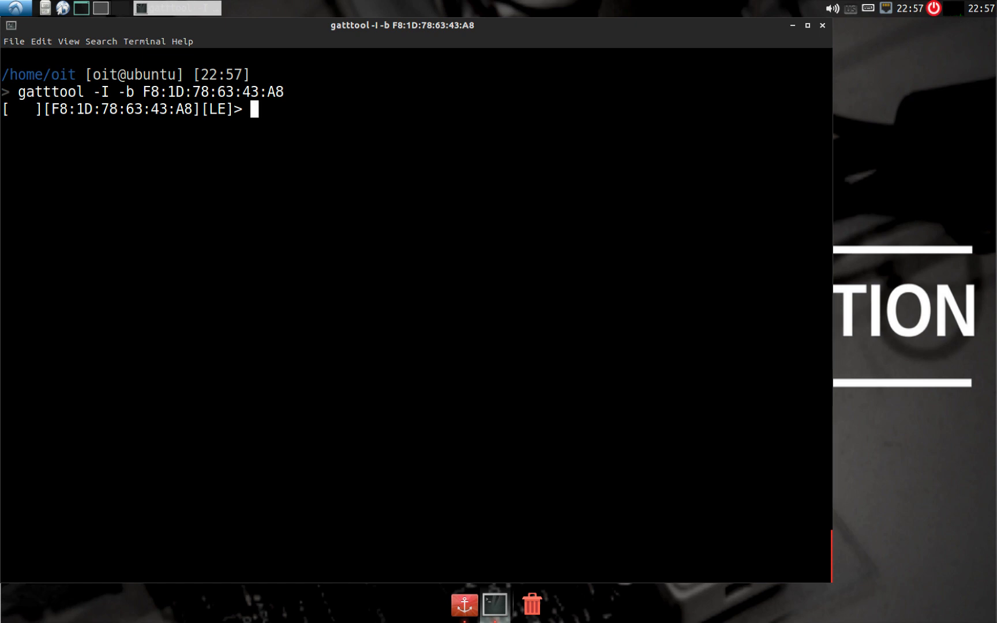
Step: Connect the gatttool session to the LEDBLE bulb, correcting a mistyped connect
type("connecrt")
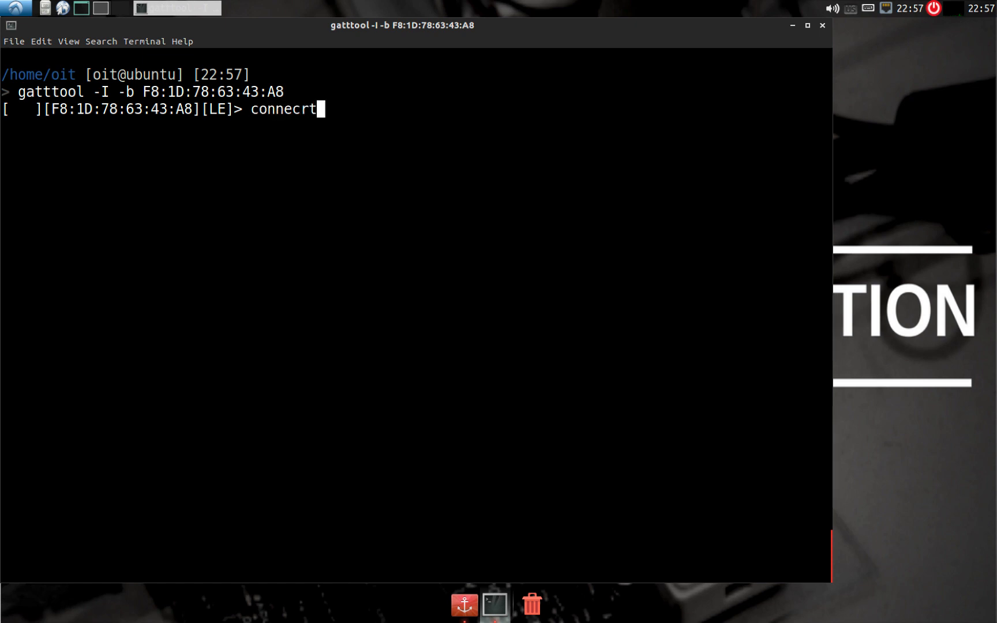
key("Return")
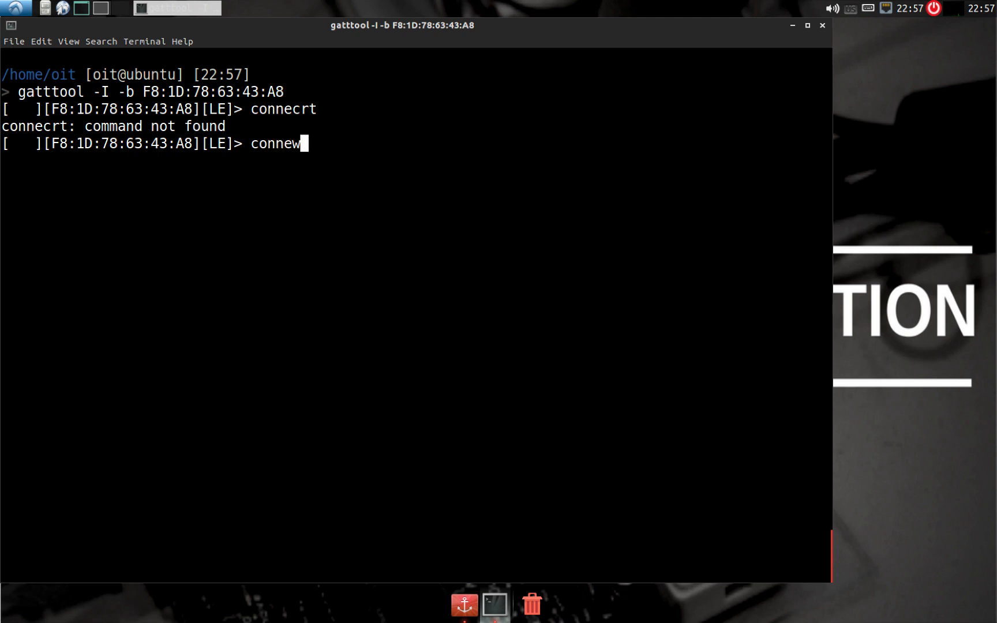
type("ct")
key("Return")
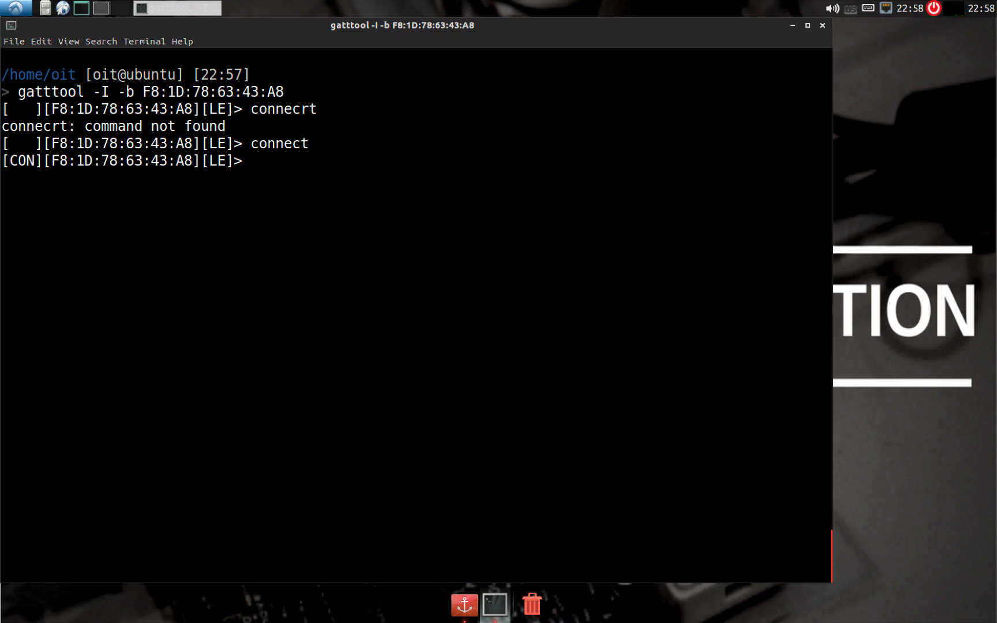
Step: List the bulb's five characteristics, then again in a maximized window without wrapping
type("chara")
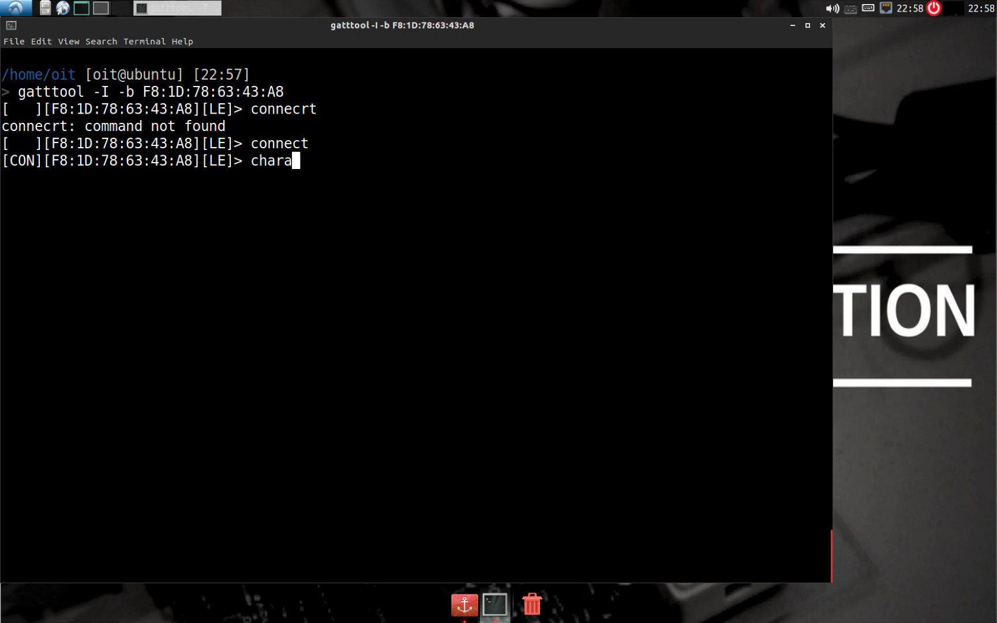
key("Return")
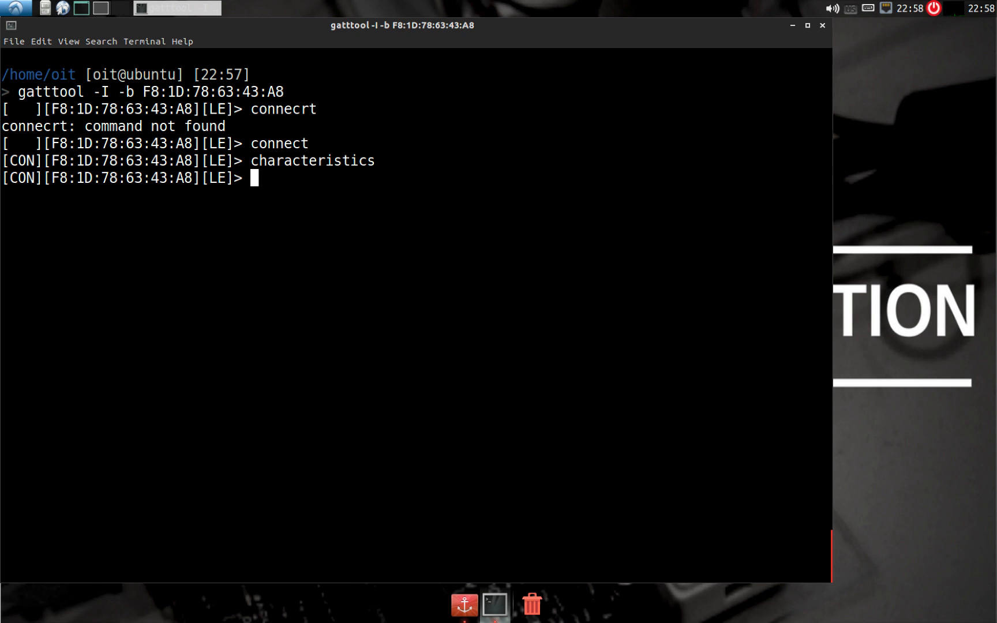
key("Return")
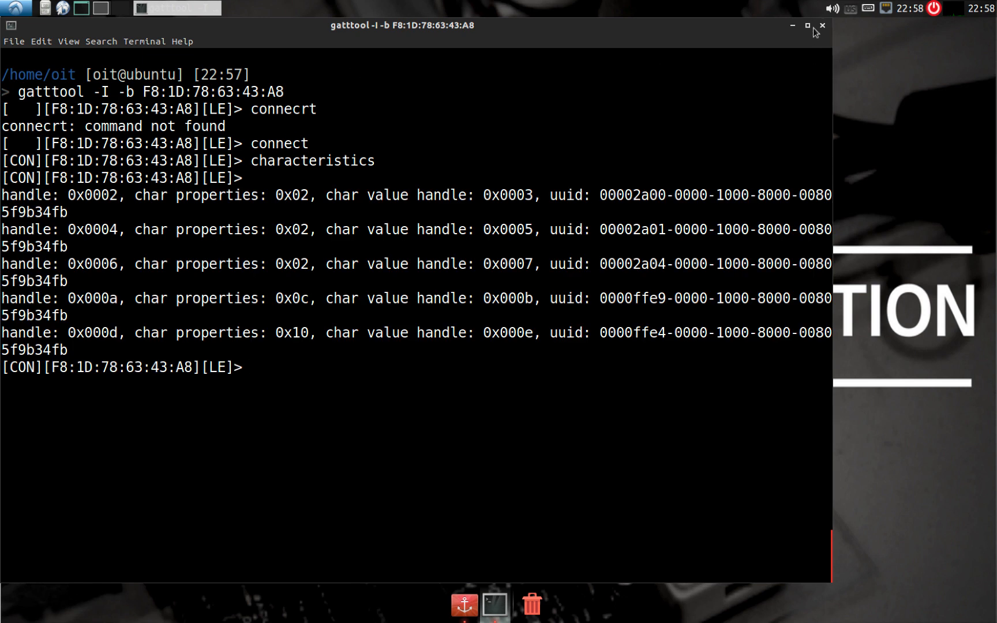
left_click(806, 25)
type("characteristics")
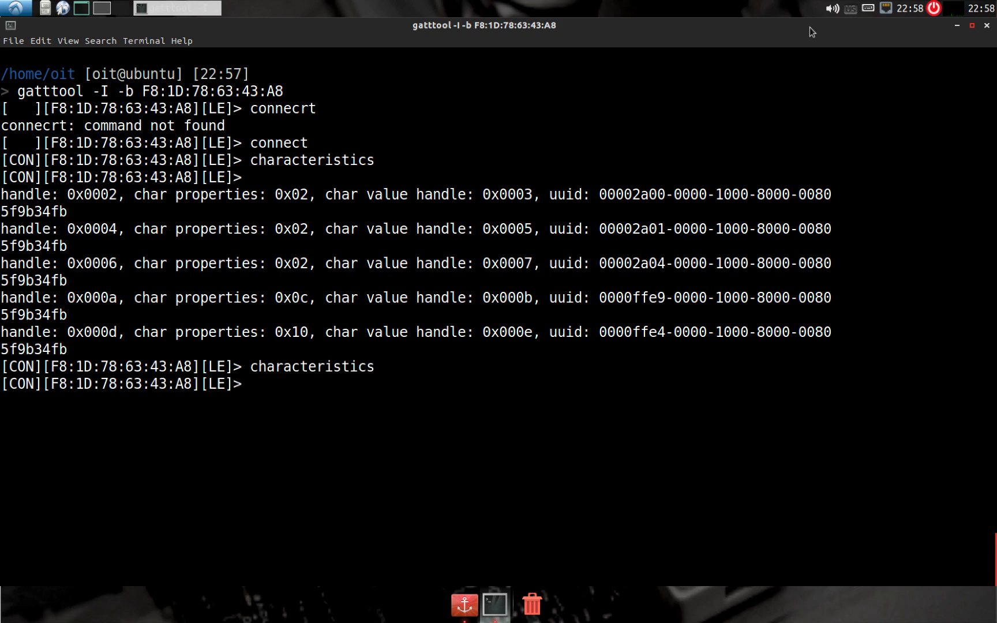
key("Return")
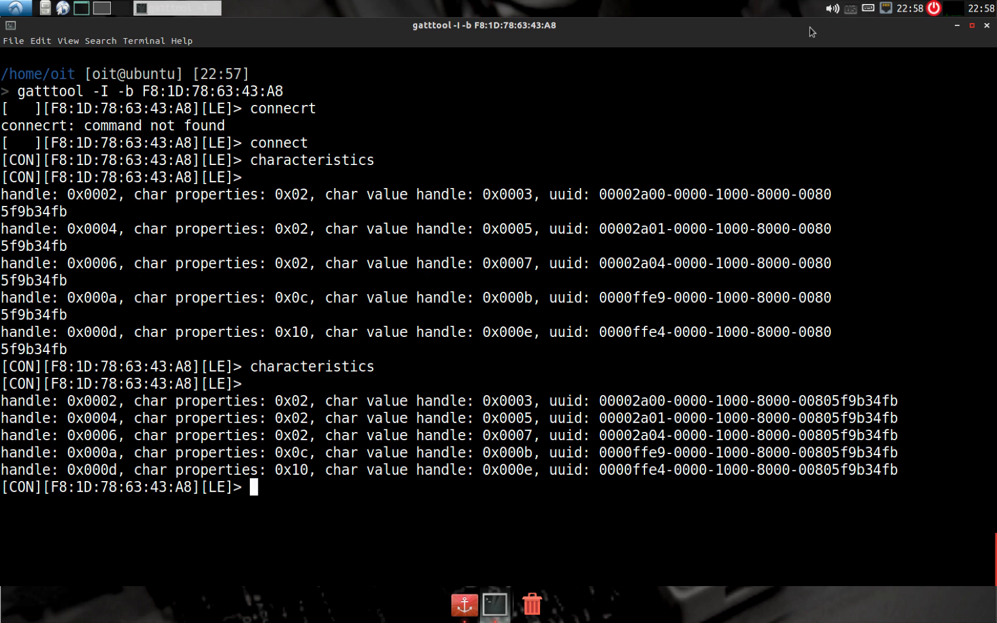
mouse_move(723, 4)
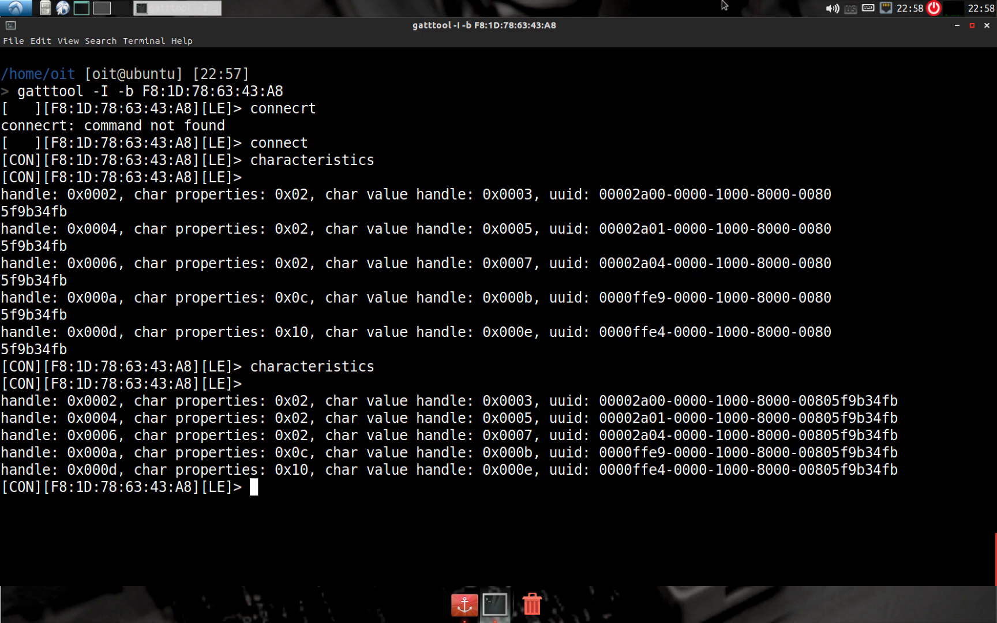
Step: Write color value 560074dc00f0aa to handle 0x000b with char-write-req, reported successful
type("char-w")
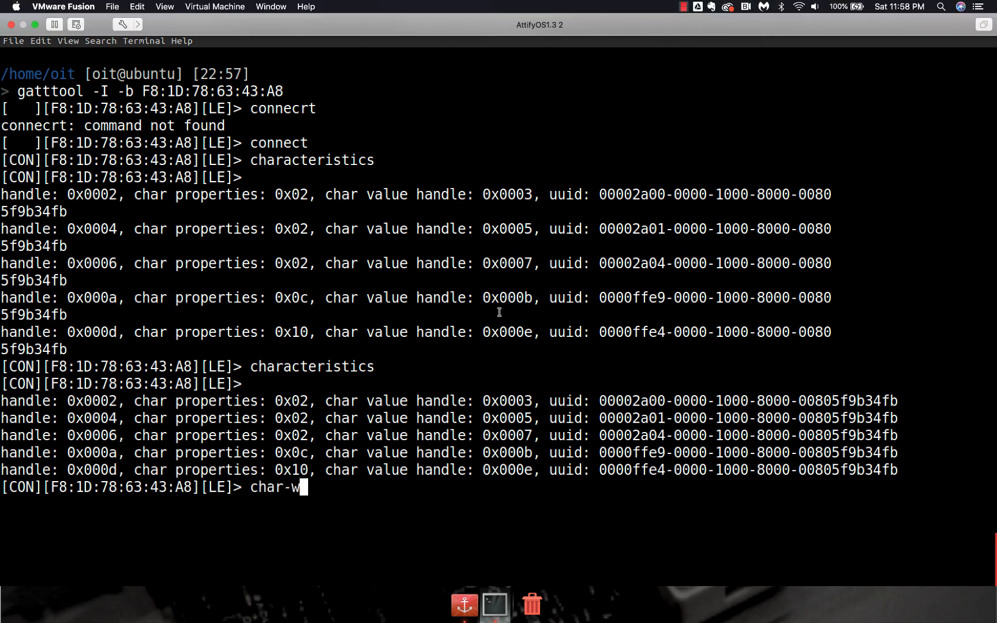
type("rite-req")
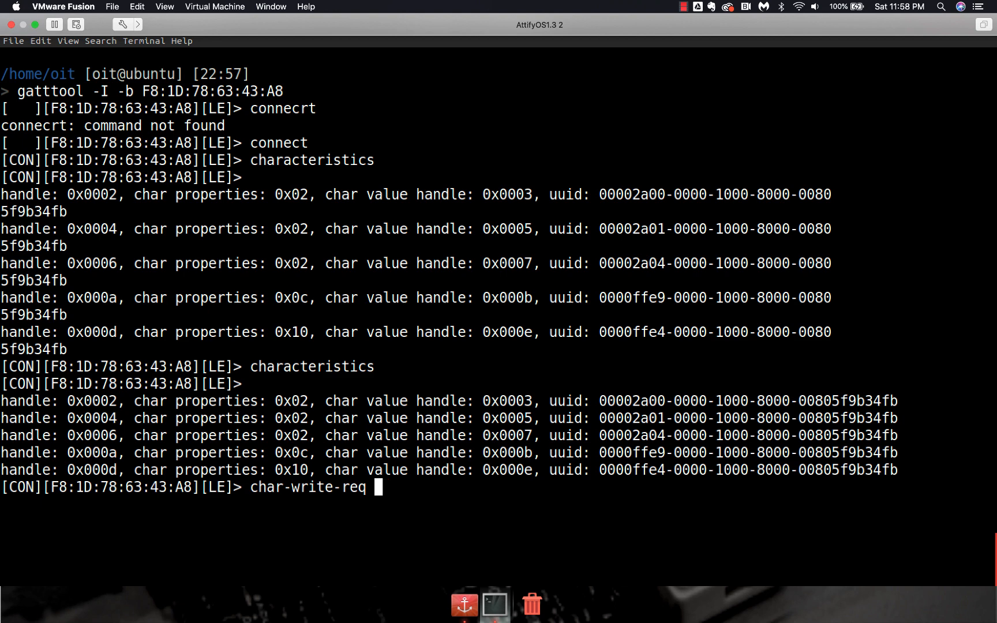
type("0x0")
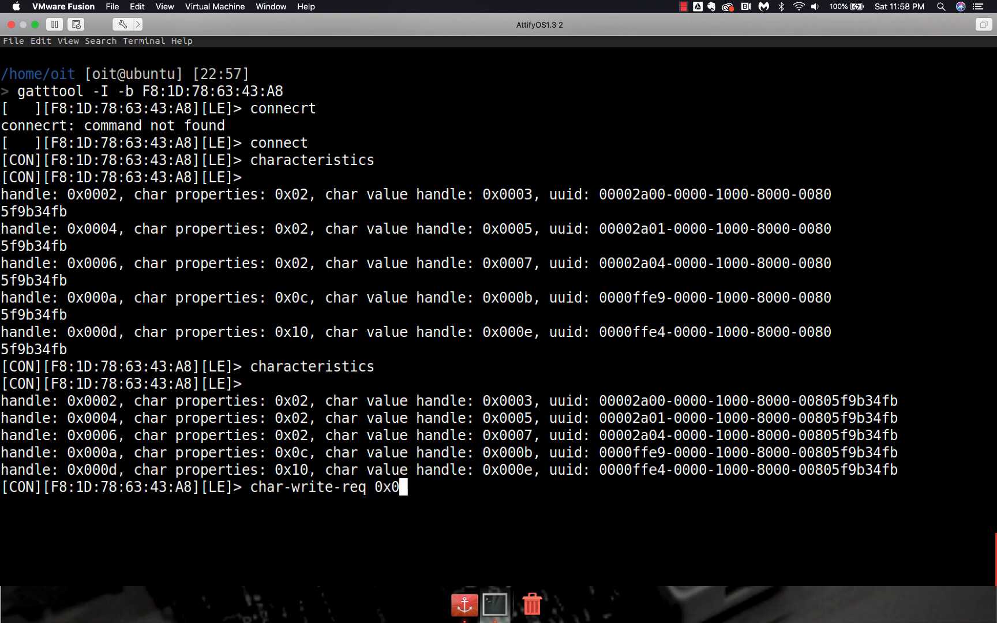
type("b")
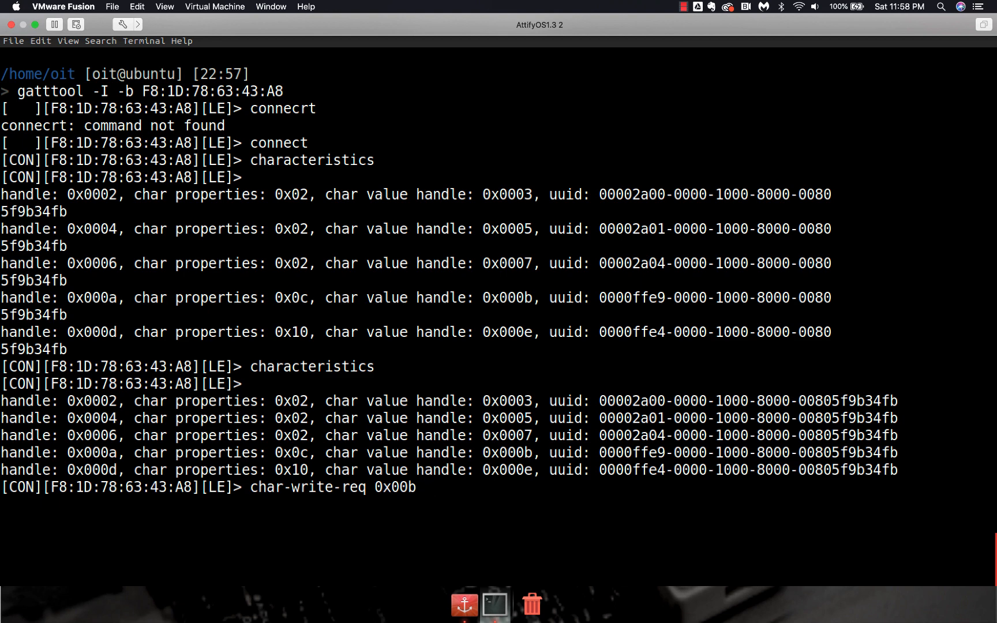
type("56")
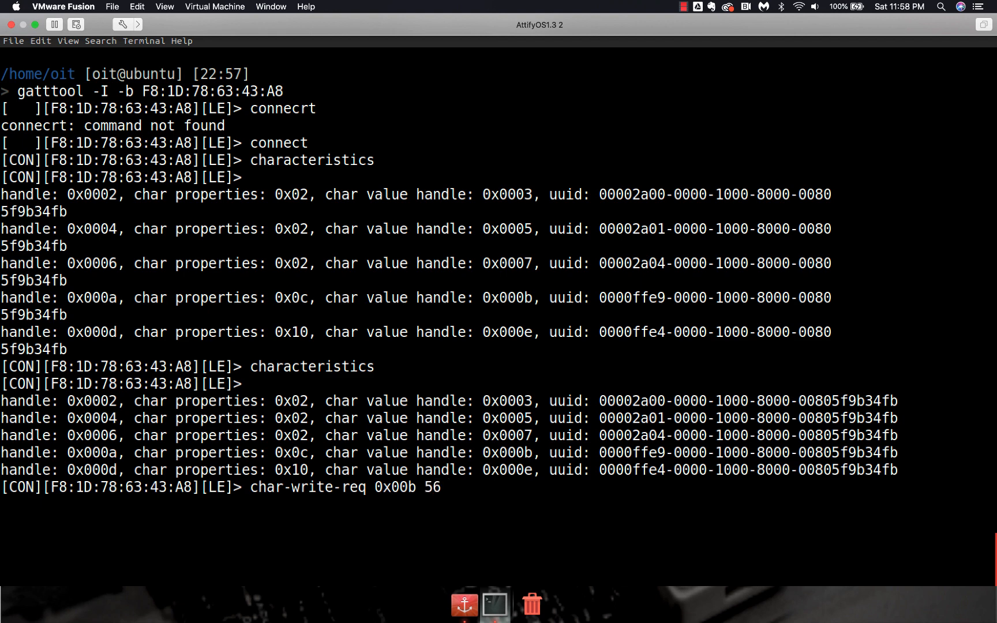
type("00")
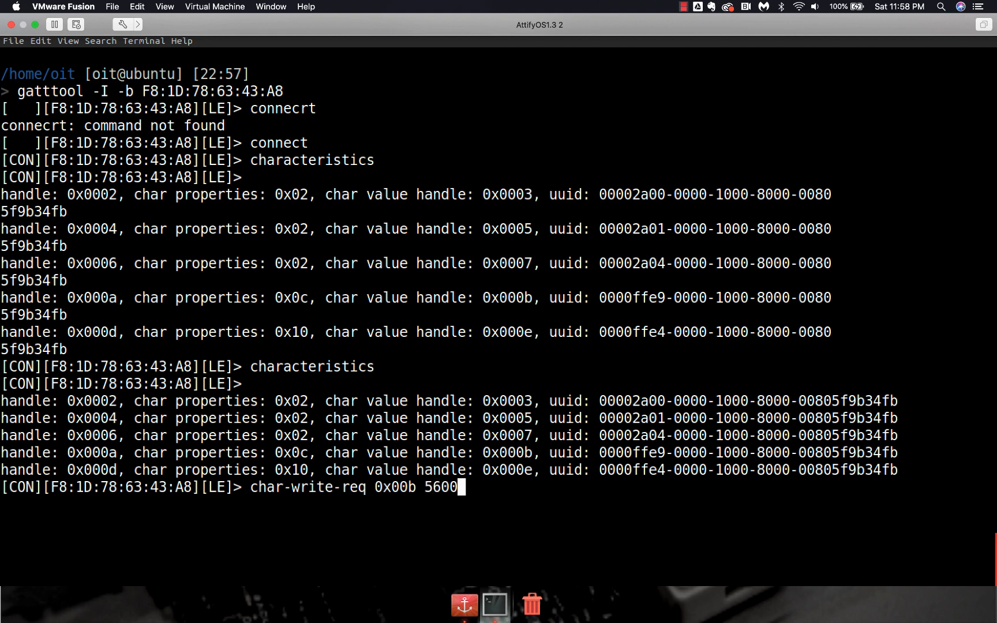
type("74")
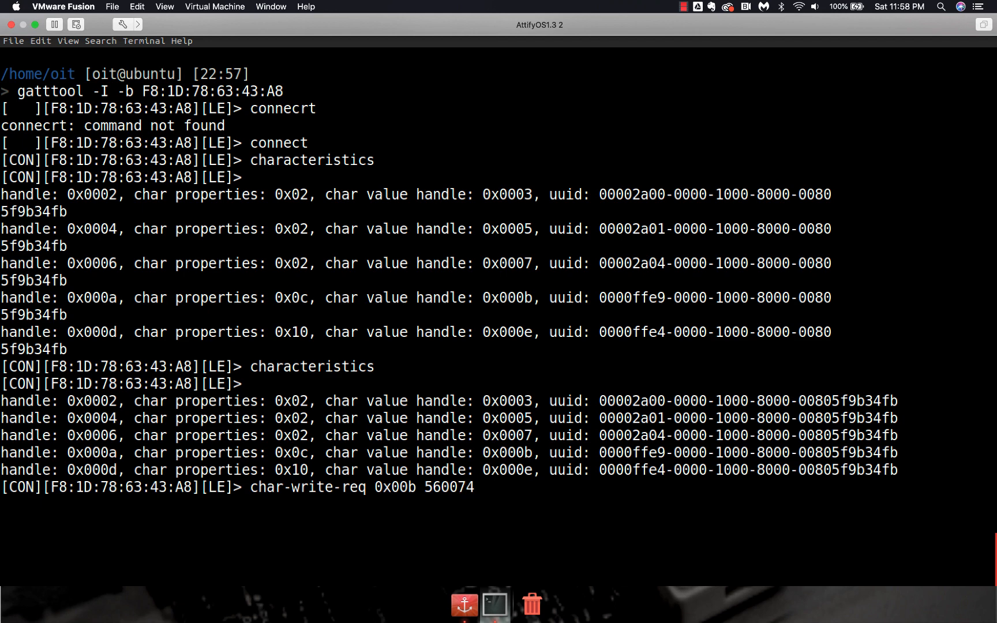
type("dc")
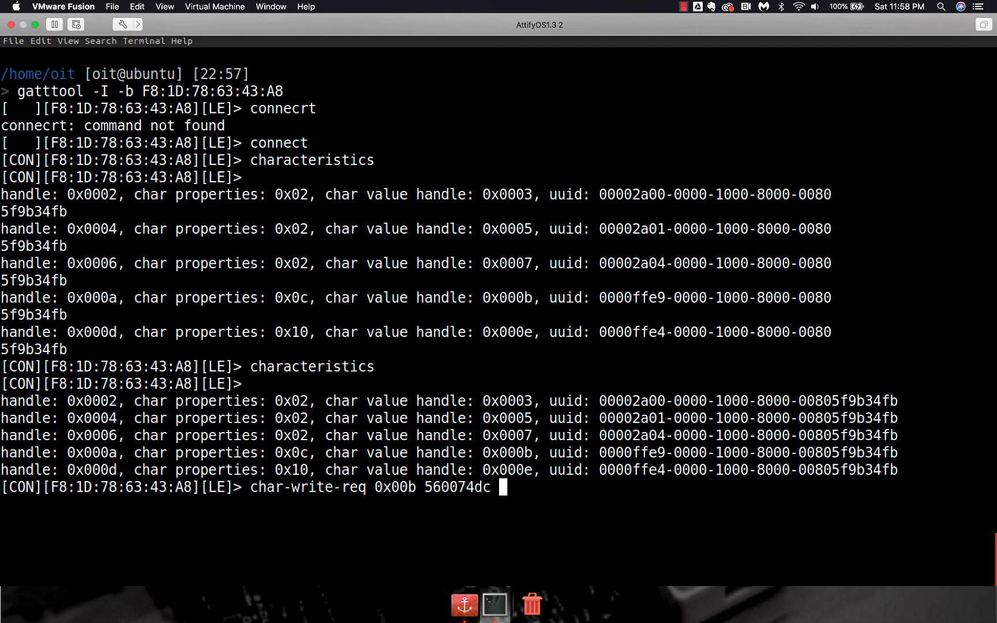
type("00")
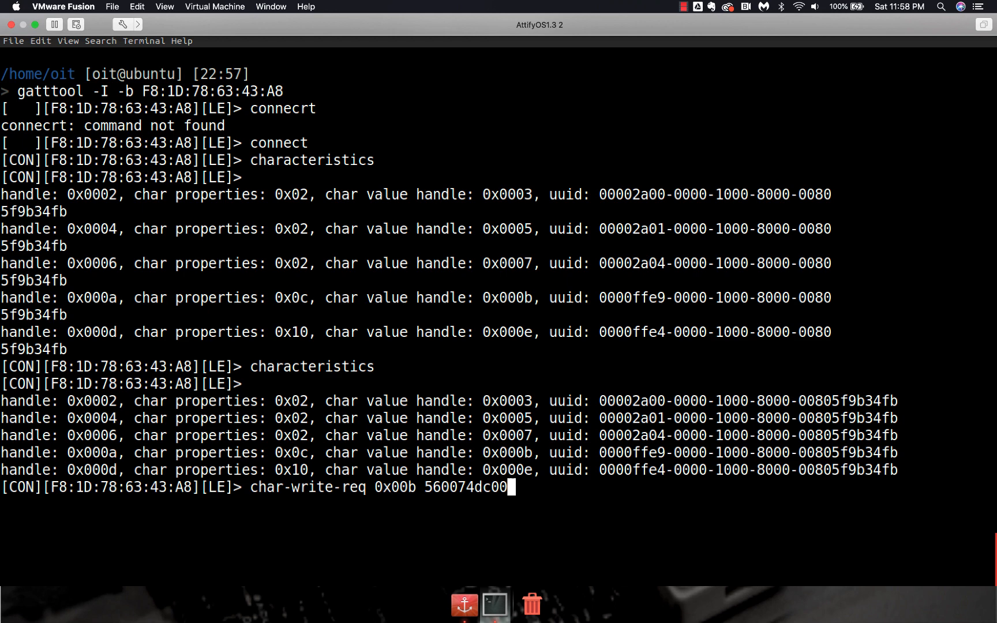
type("f0")
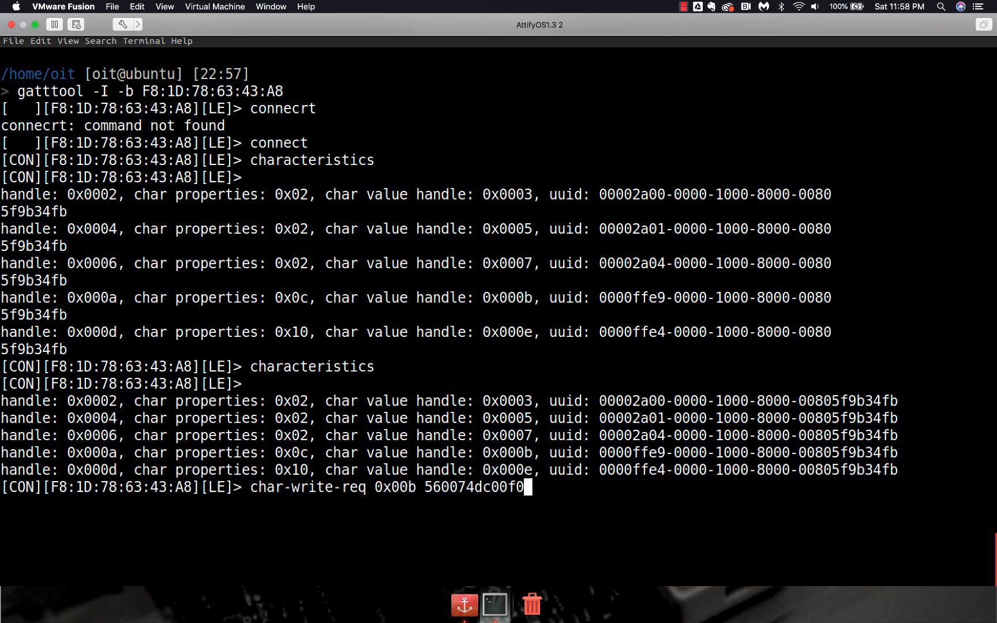
key("Return")
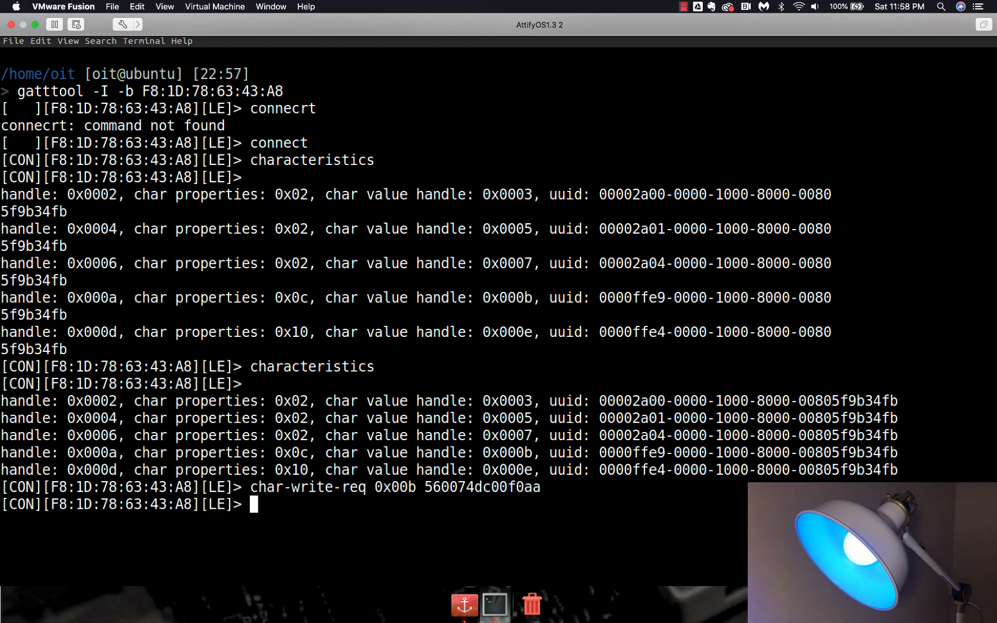
key("Return")
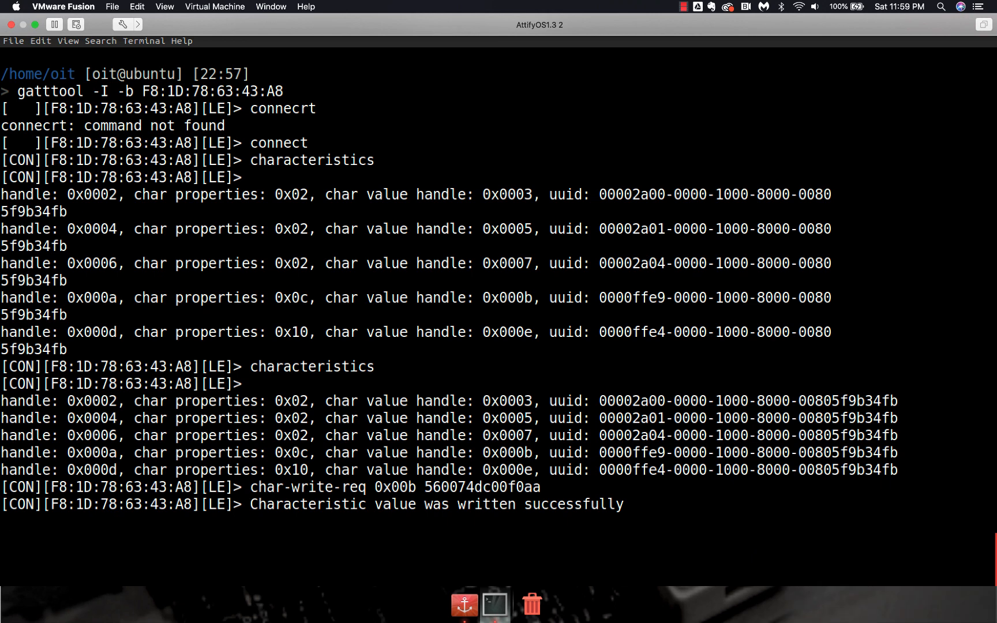
key("Return")
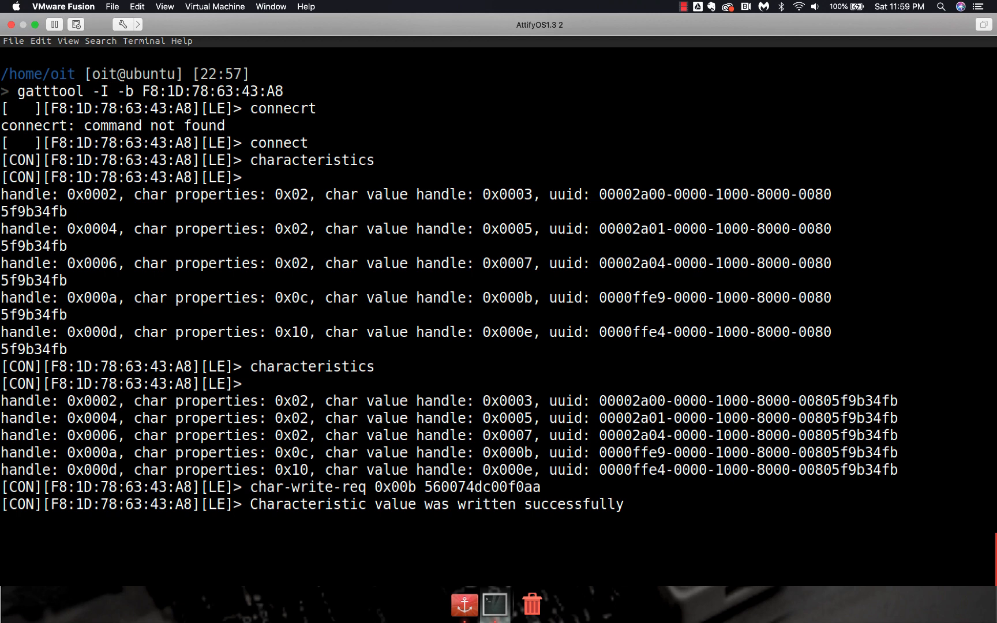
key("Return")
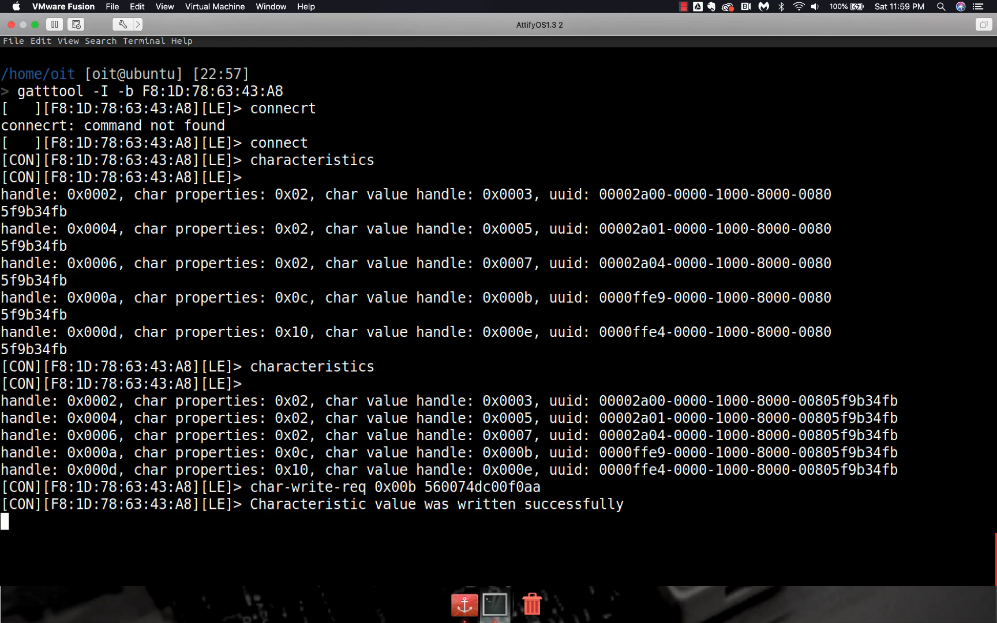